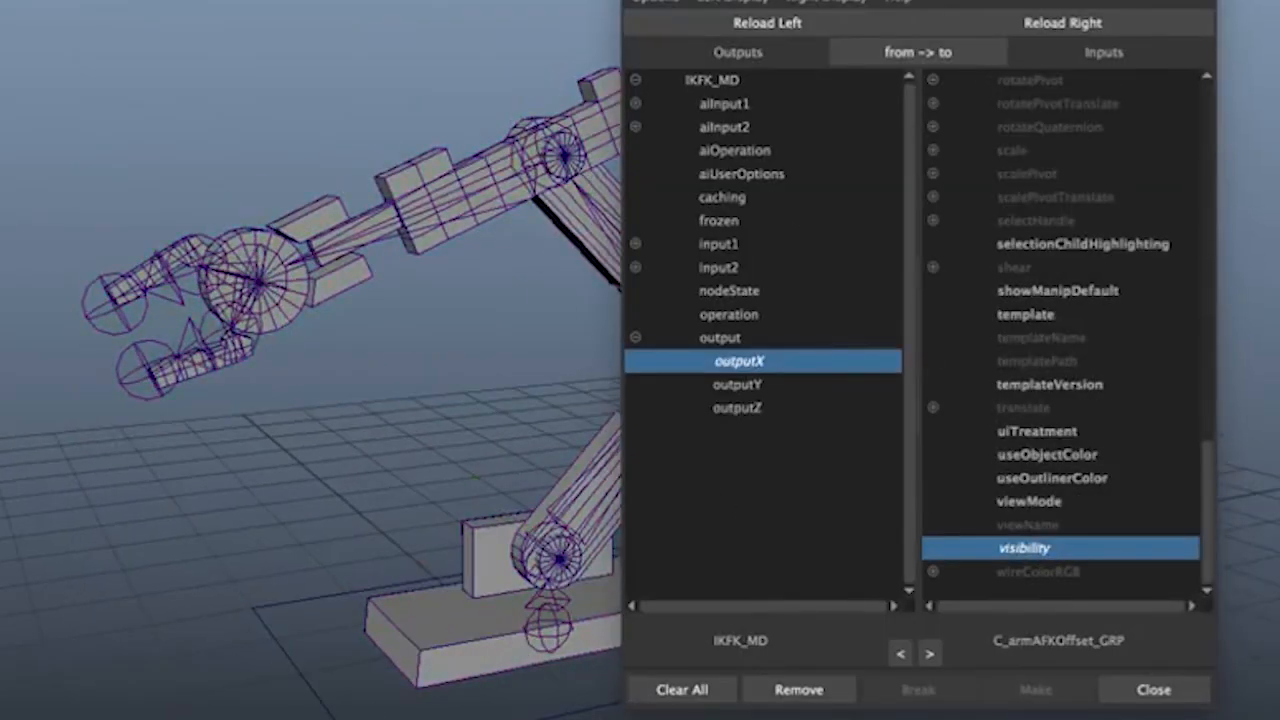
Step: Connect IKFK_MD.outputX to C_armAFKOffset_GRP.visibility in the Connection Editor
click(1152, 688)
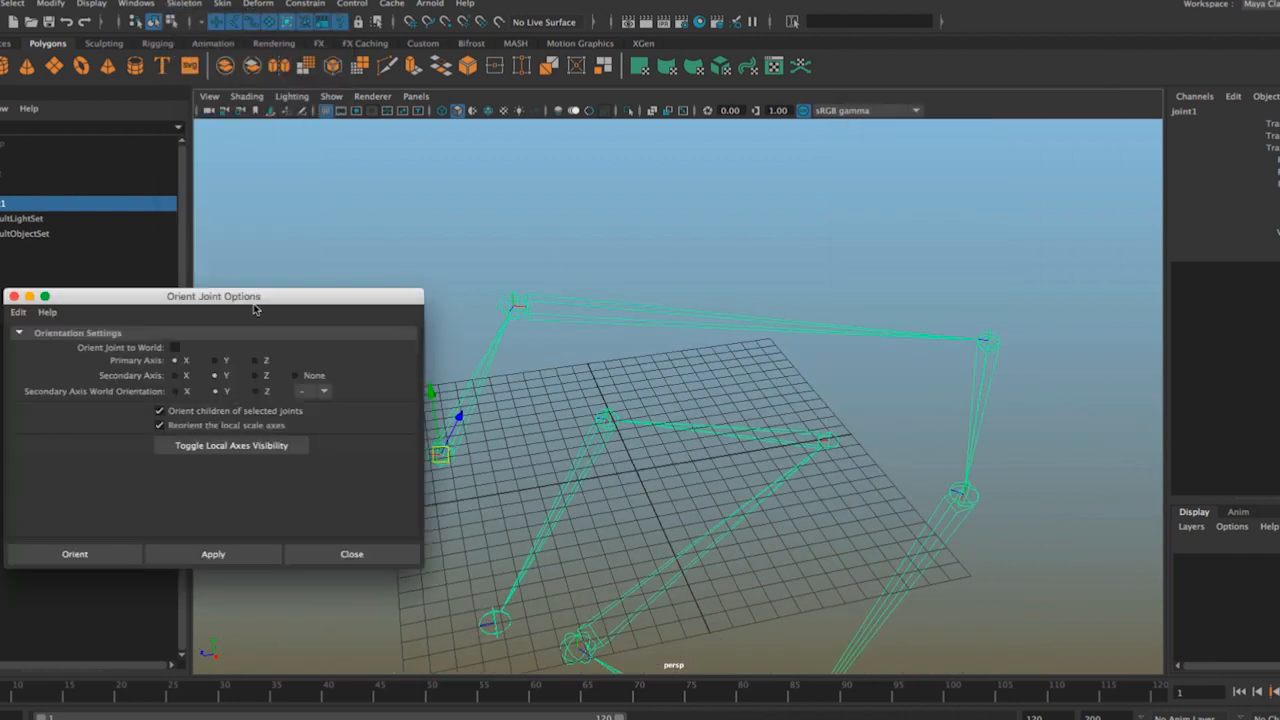
Step: Move the Orient Joint options aside and set the Primary Axis to aim down the bone
drag(212, 296, 848, 156)
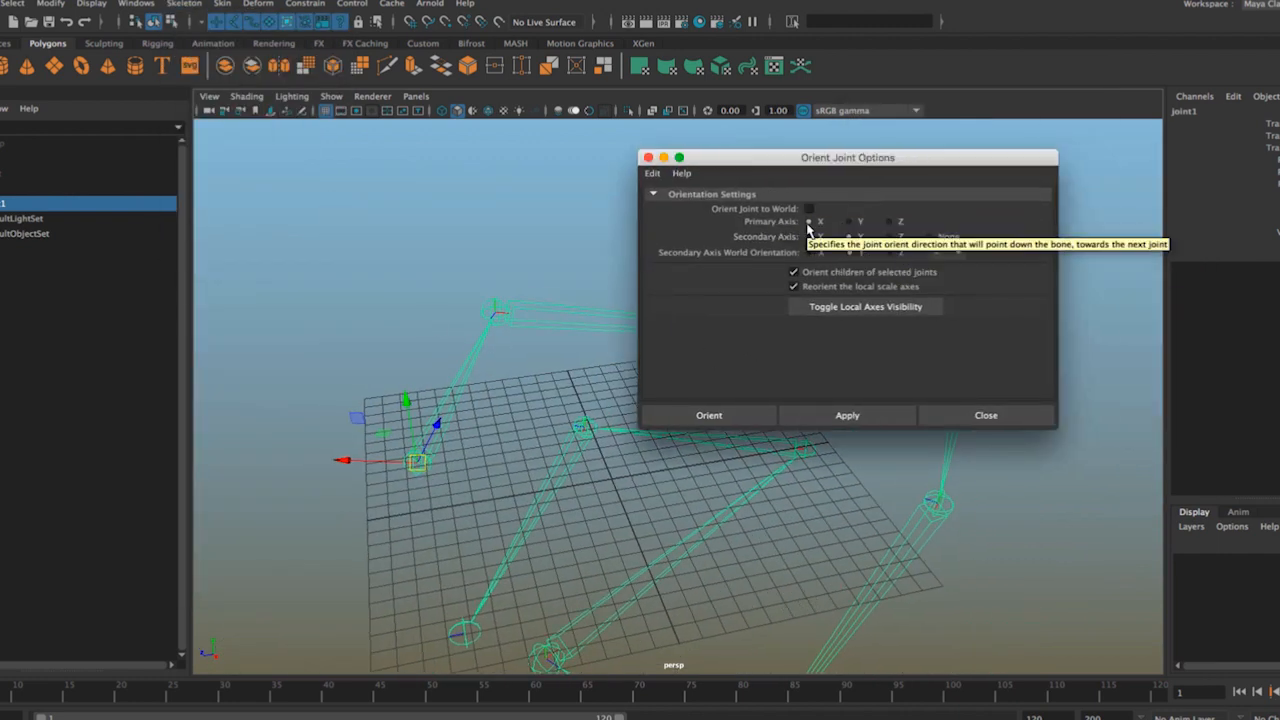
click(984, 414)
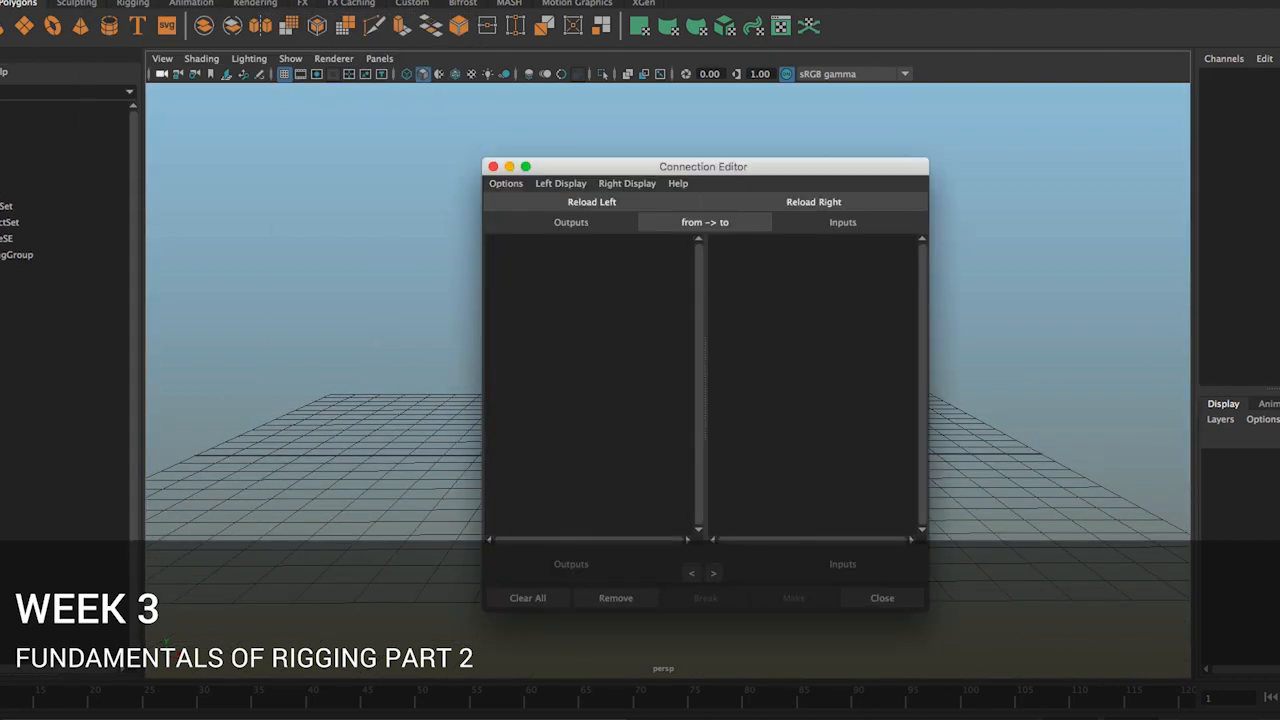
Step: Bring up an empty Connection Editor from the General Editors menu
click(880, 596)
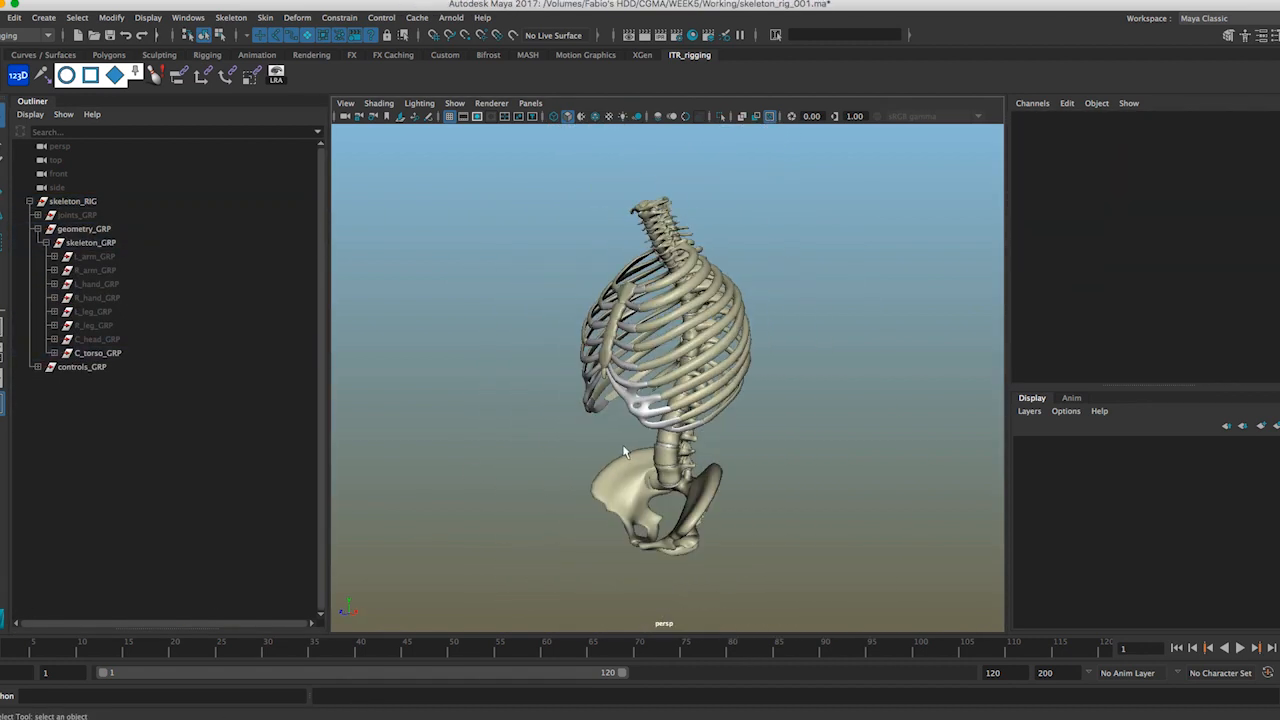
Step: Orbit around the torso skeleton and switch to the arm IK/FK switch node network
drag(624, 450, 660, 464)
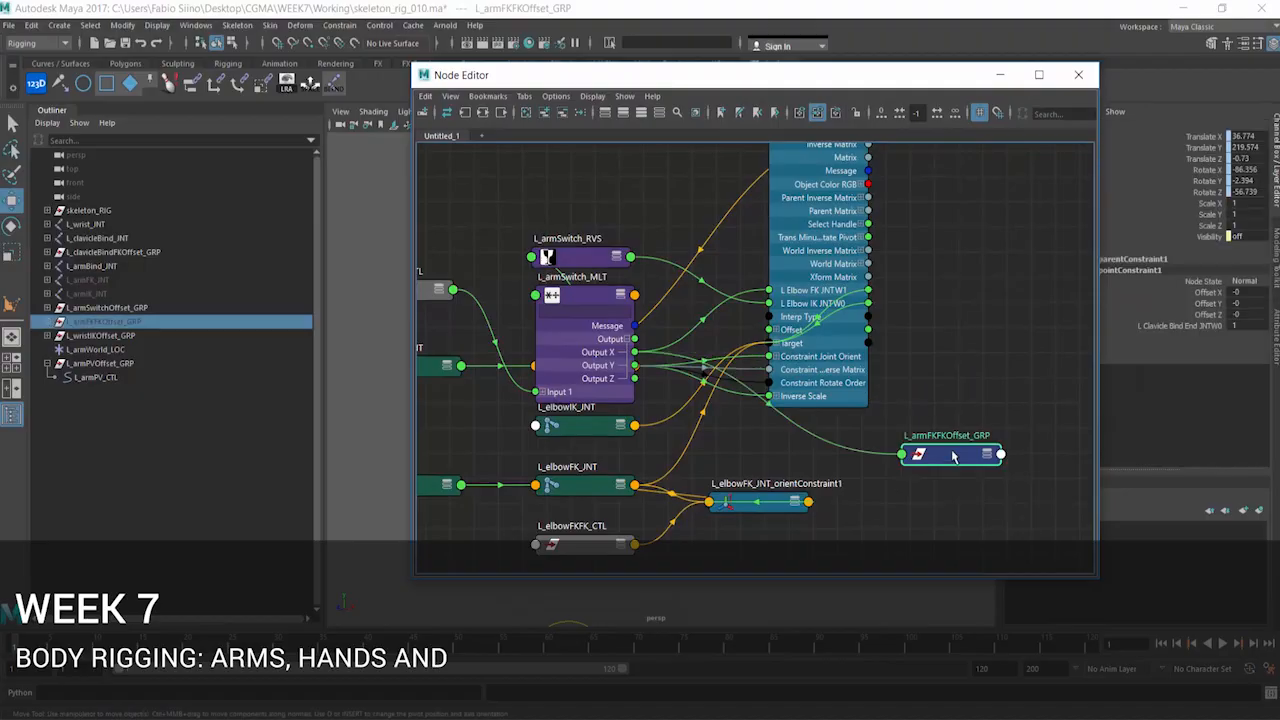
click(1078, 74)
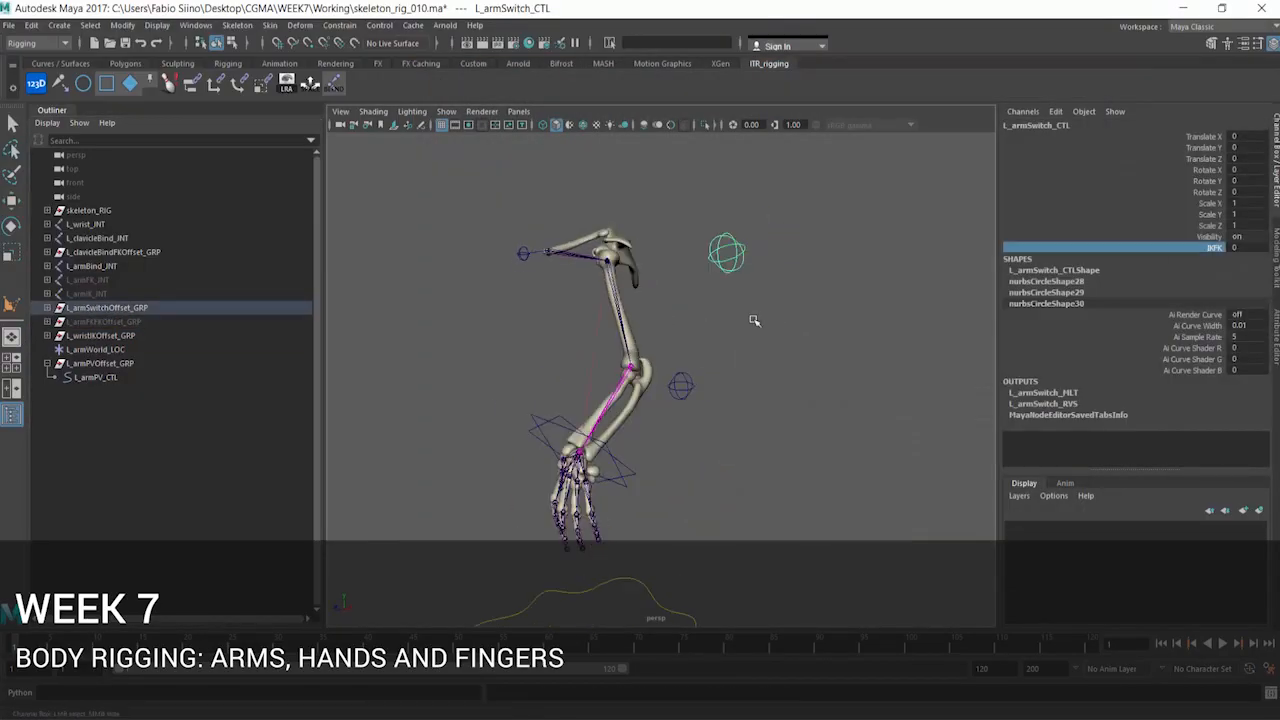